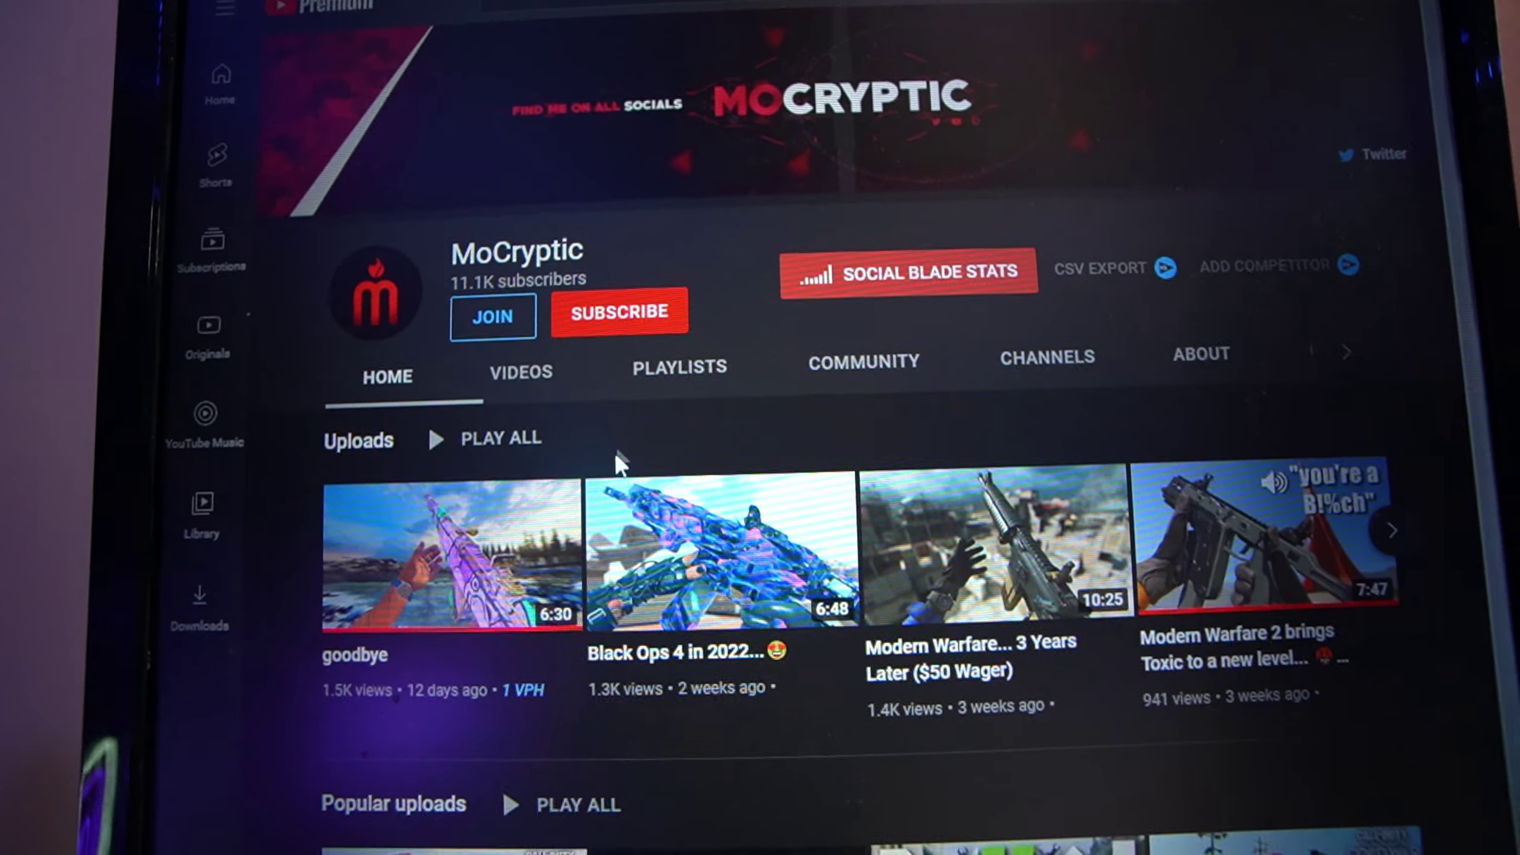
Subscribe to the MoCryptic channel from its home page, changing Subscribe to Subscribed.
{"action": "left_click", "coordinate": [619, 311]}
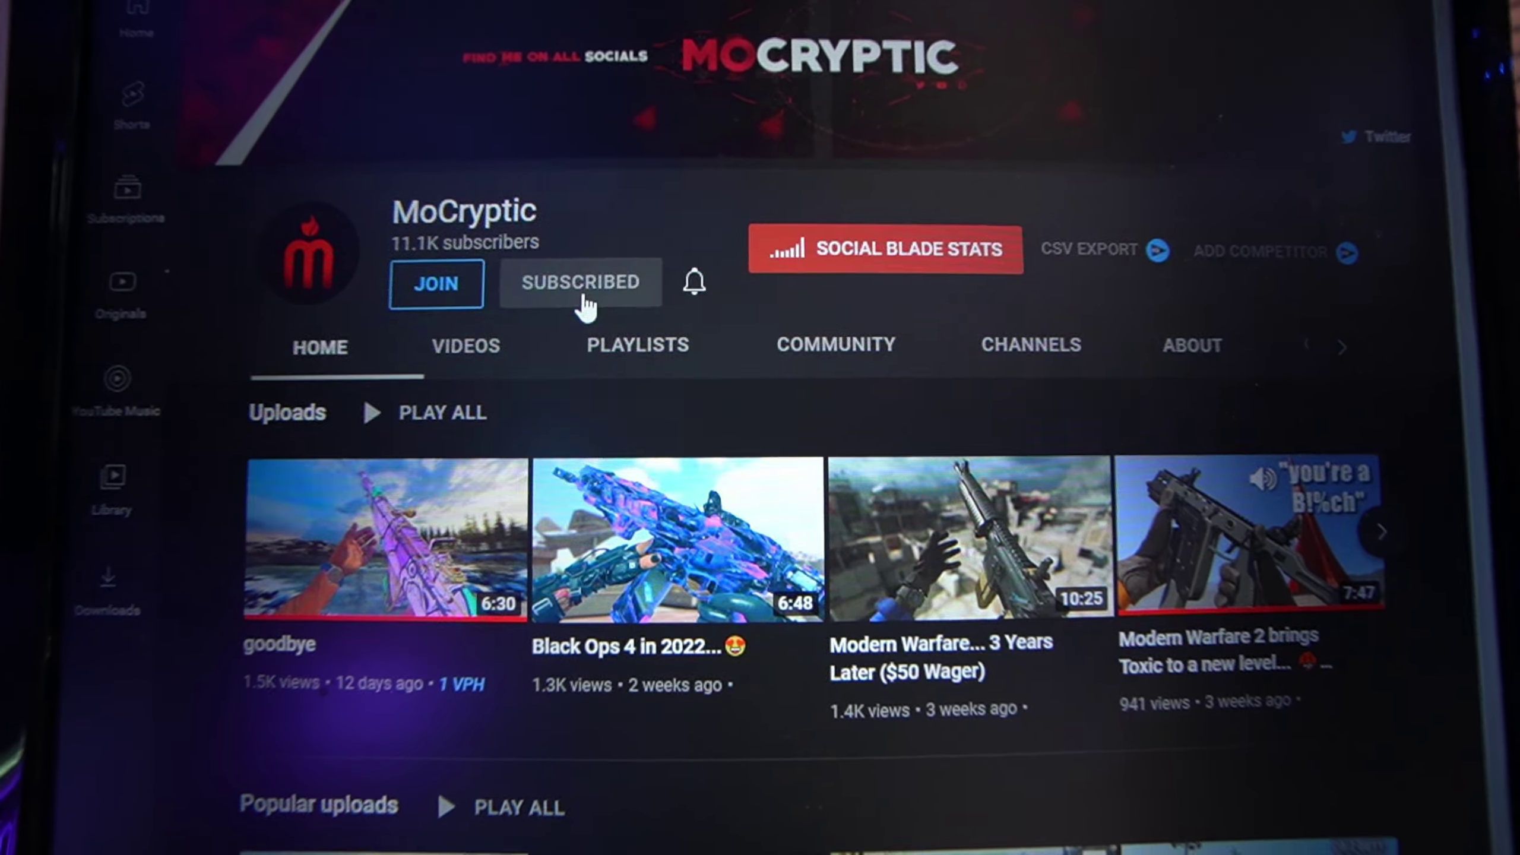